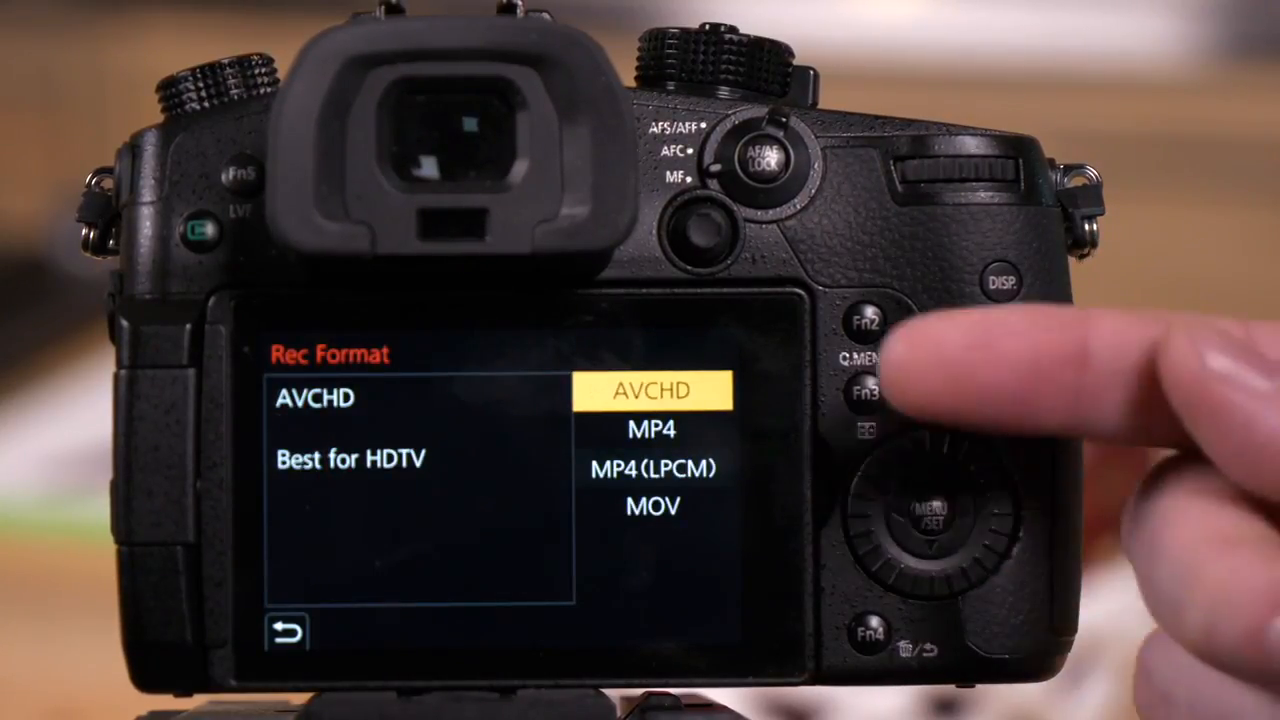
mouse_move(880, 360)
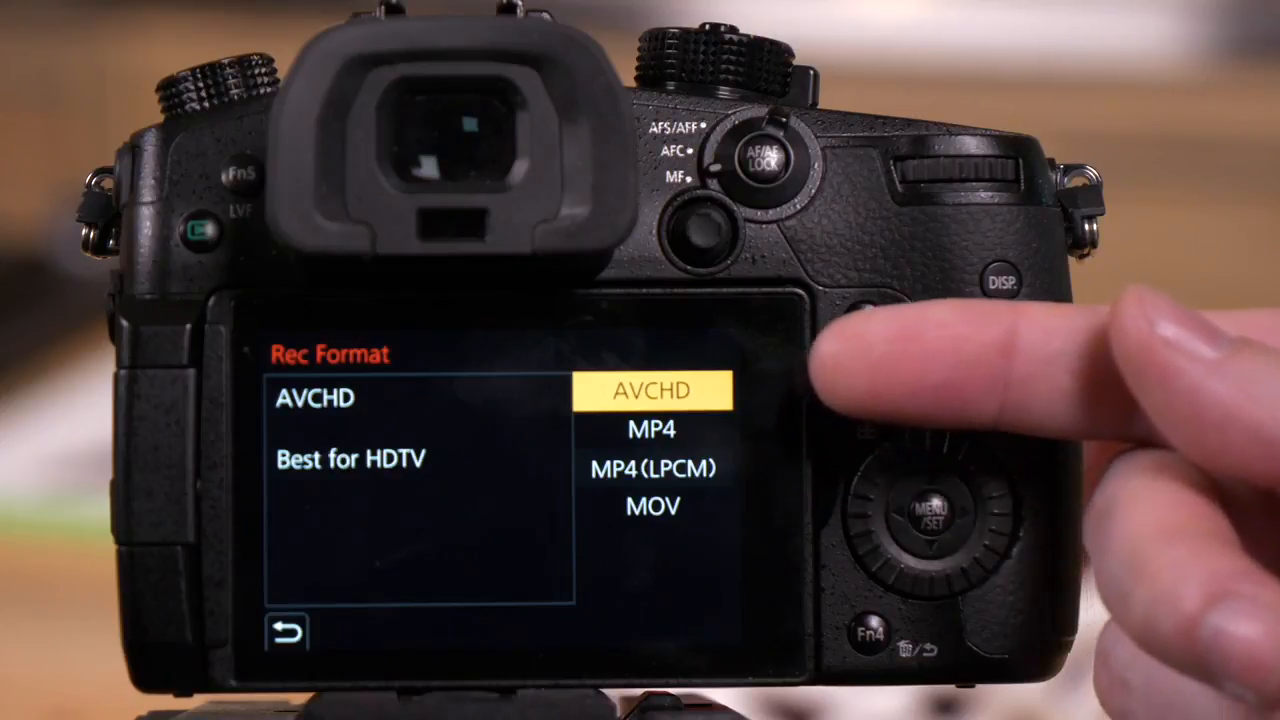